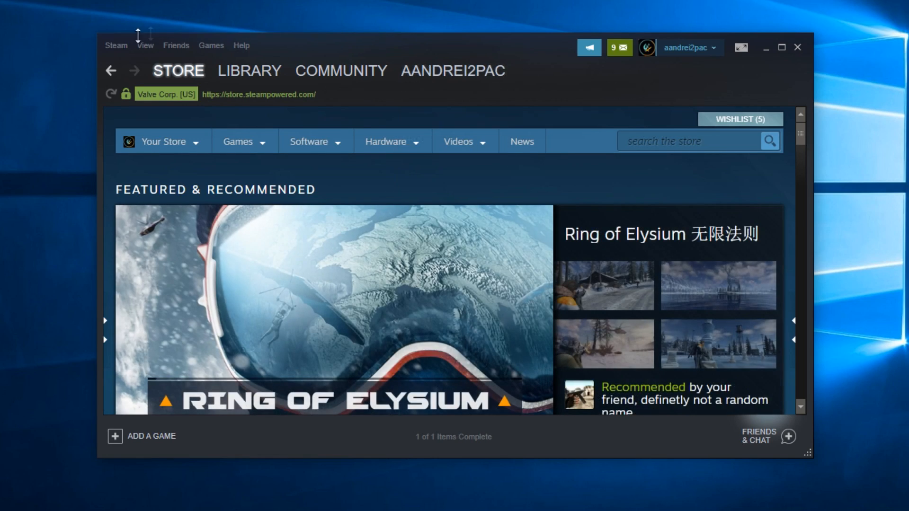
Open Steam's Settings window from the Steam menu.
click(116, 46)
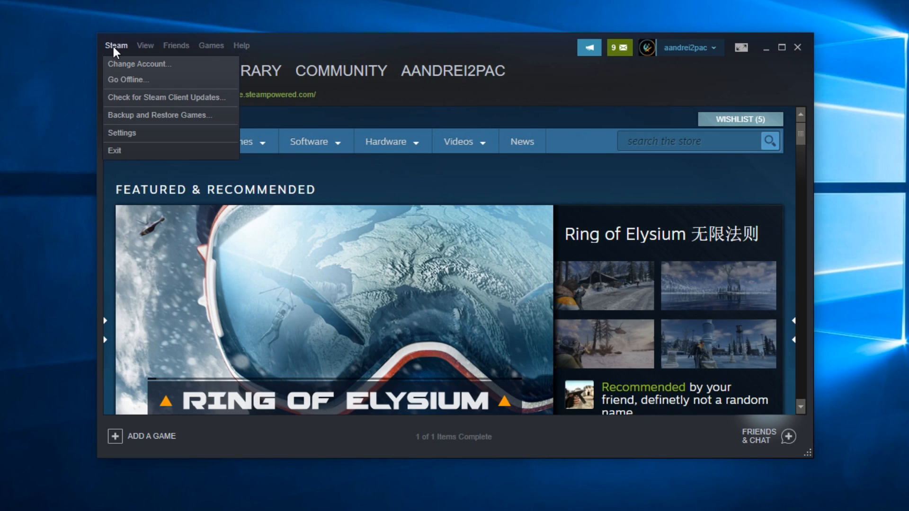
mouse_move(142, 138)
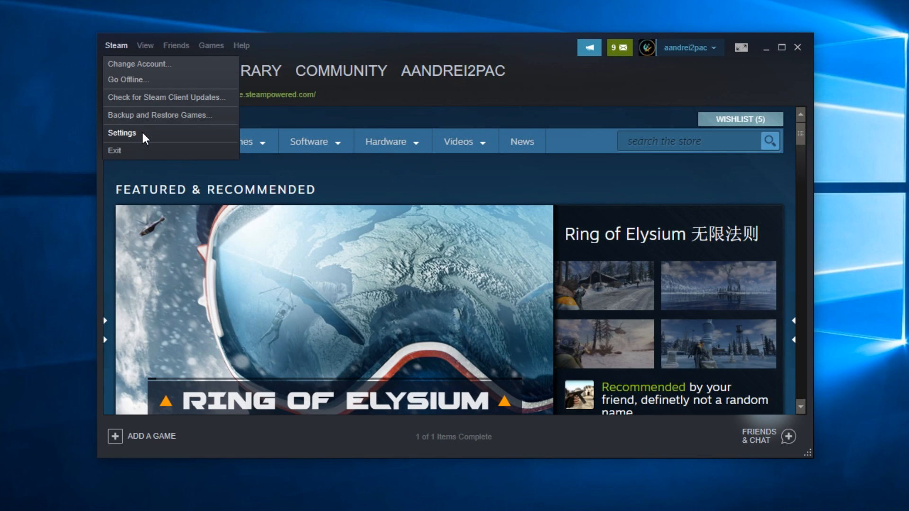
click(121, 133)
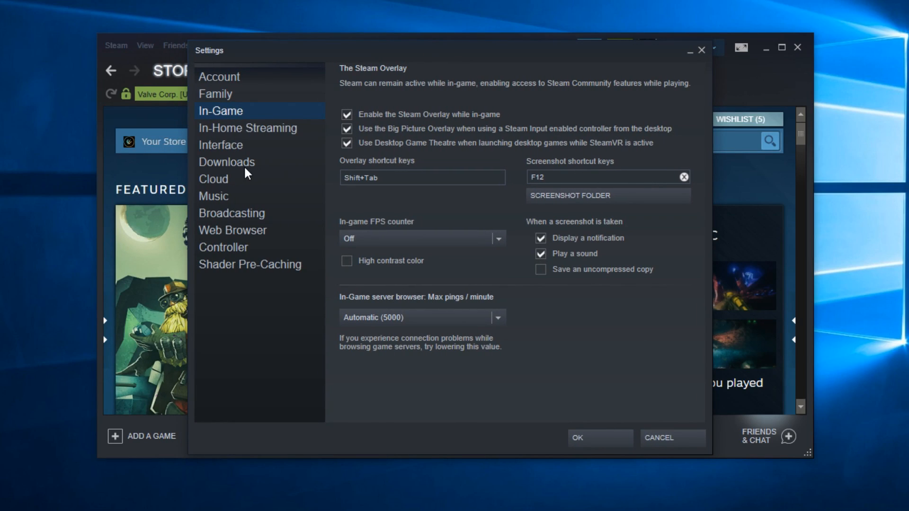
Show the Steam library folders from Downloads and begin adding a new folder.
click(226, 162)
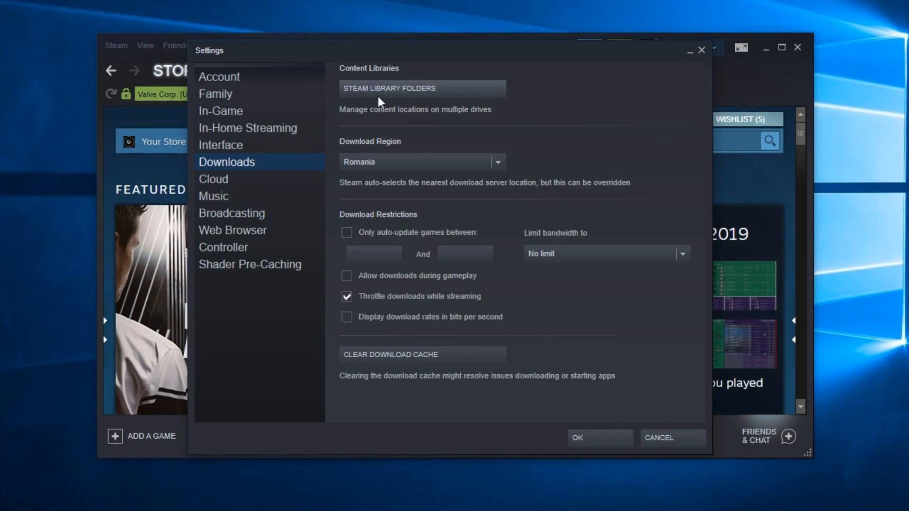
mouse_move(413, 95)
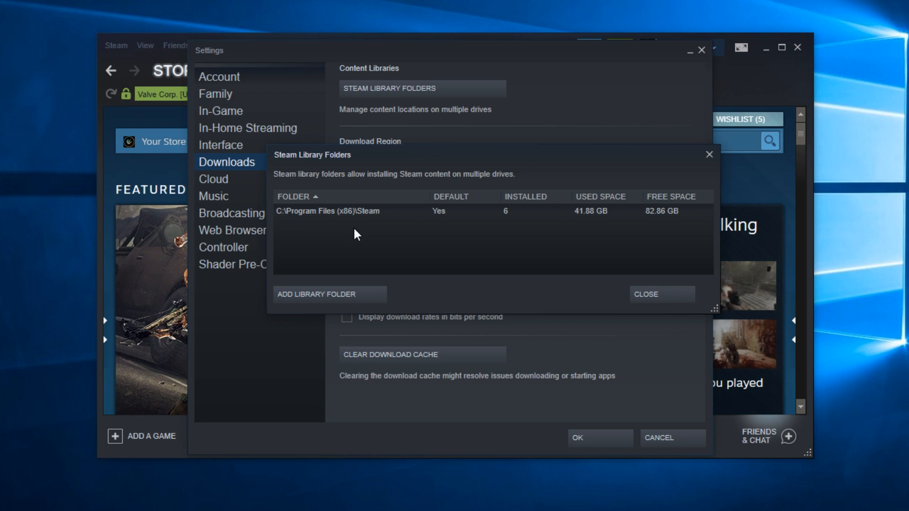
mouse_move(372, 275)
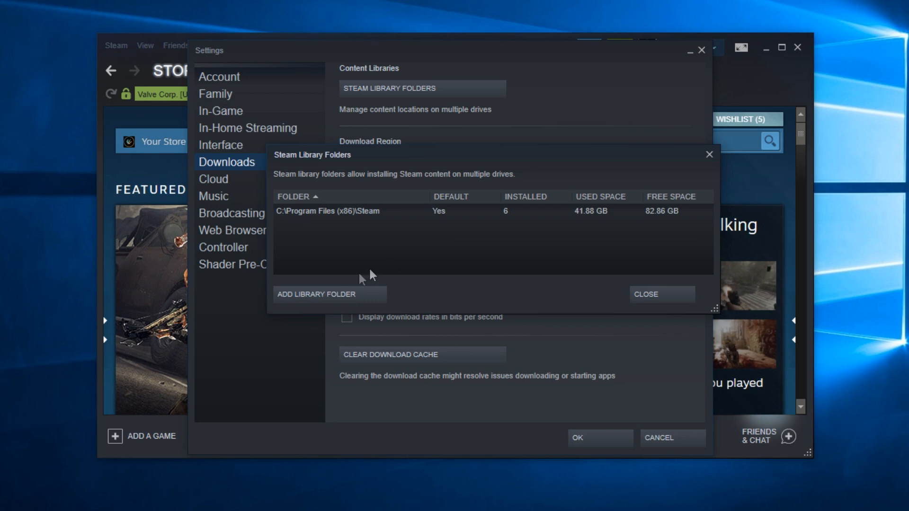
click(316, 294)
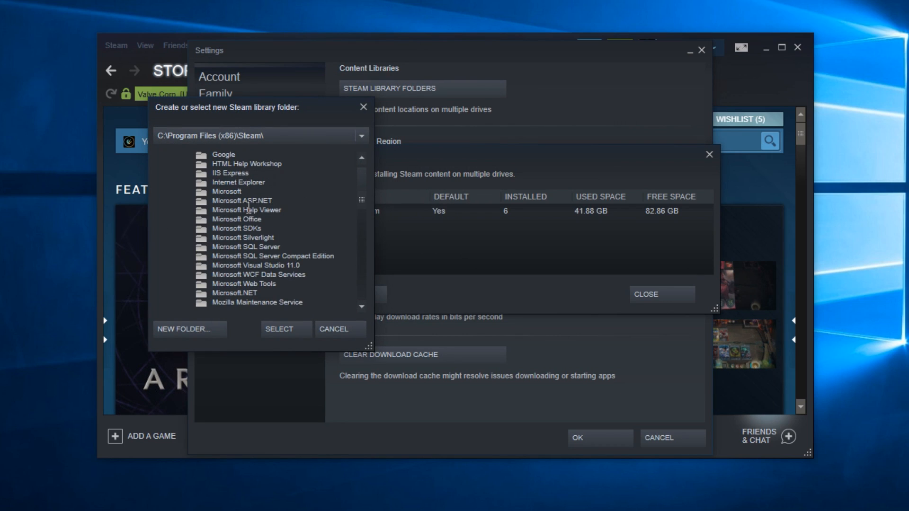
Cancel the 'Create or select new Steam library folder' dialog.
click(333, 328)
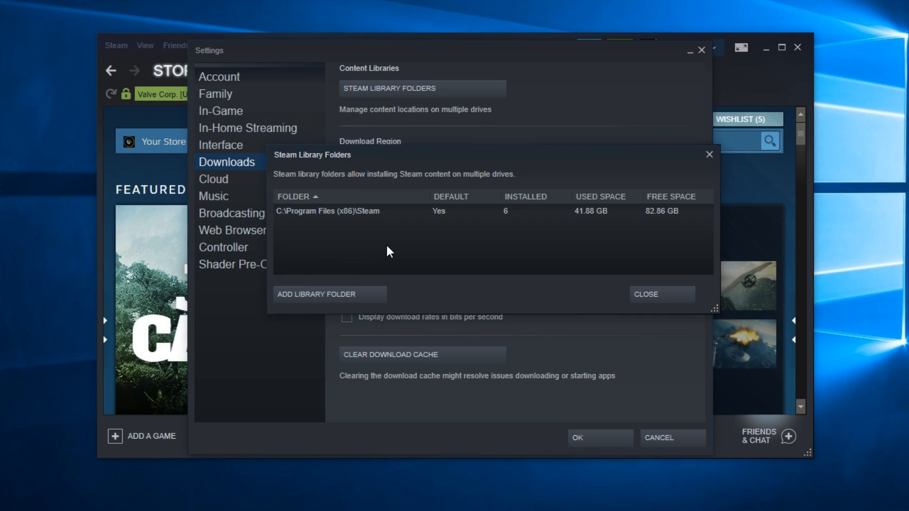
mouse_move(391, 256)
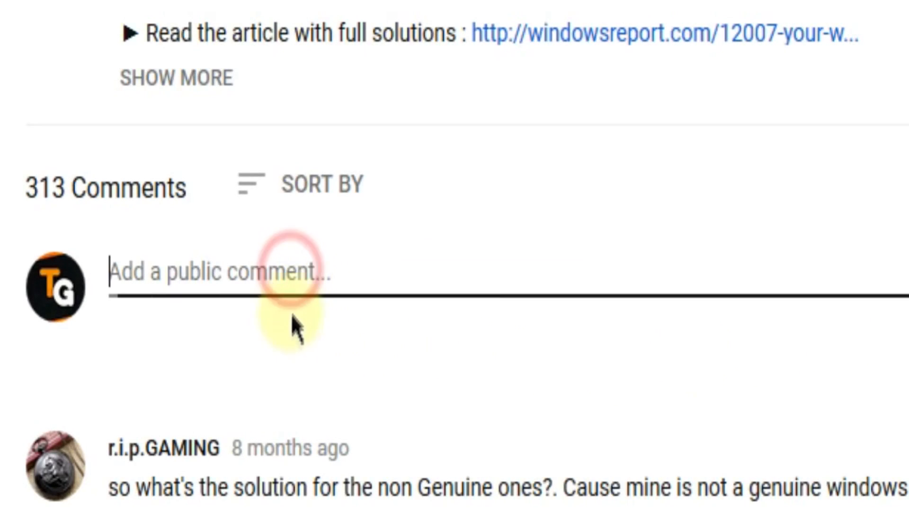
Type "I have this problem" into the video's public comment box.
text(I have th)
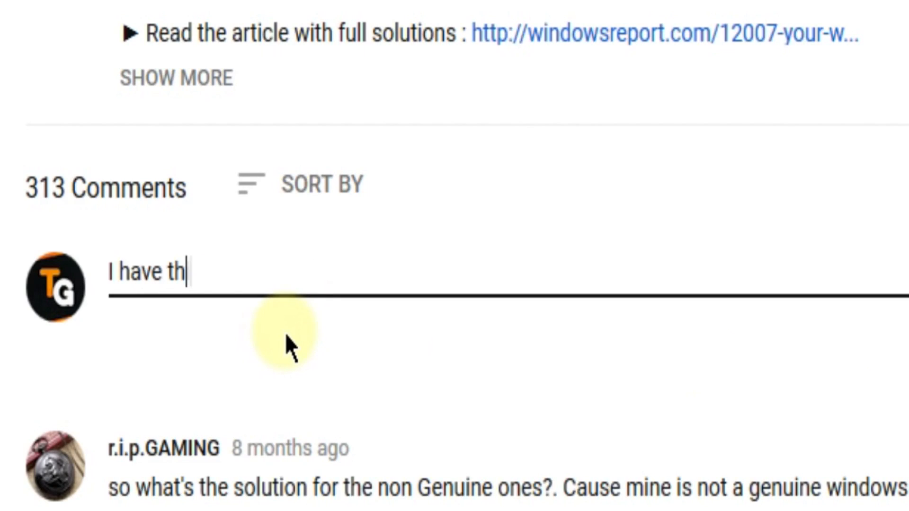
text(is problem)
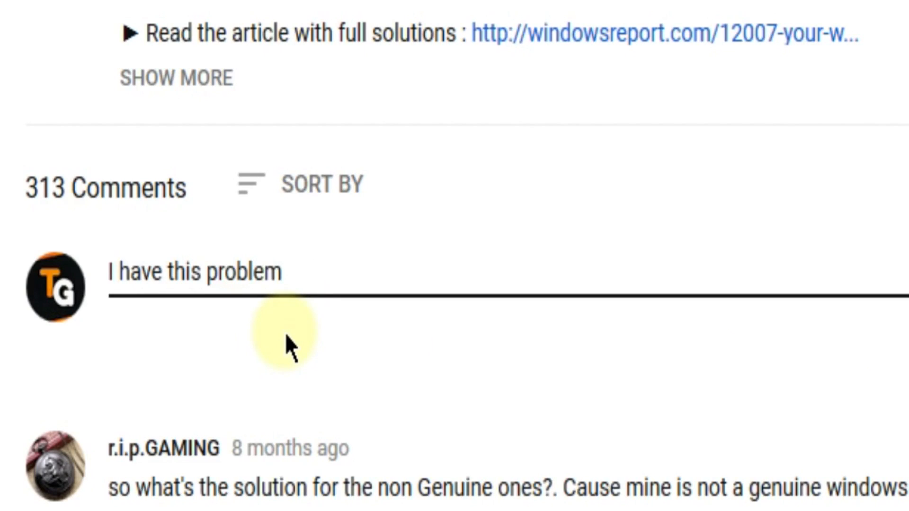